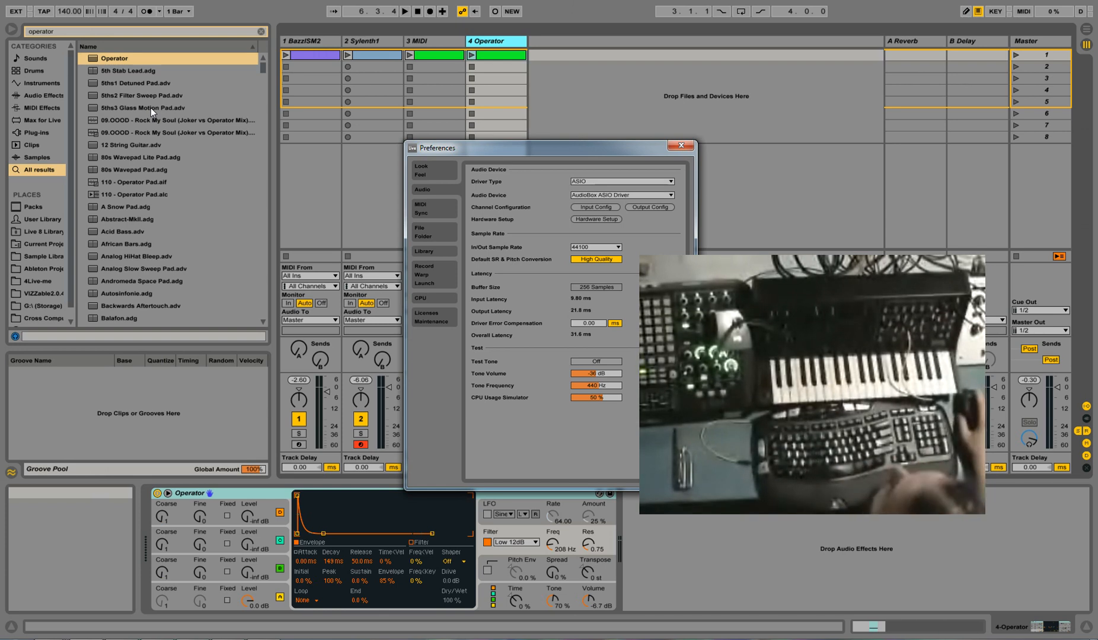
mouse_move(508, 332)
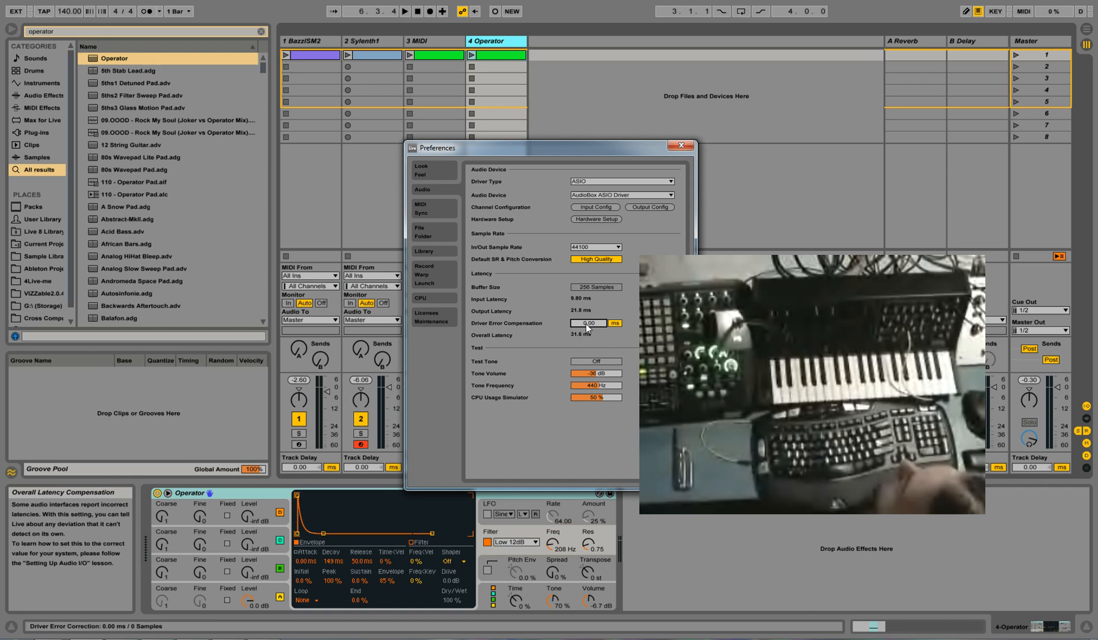
mouse_move(593, 343)
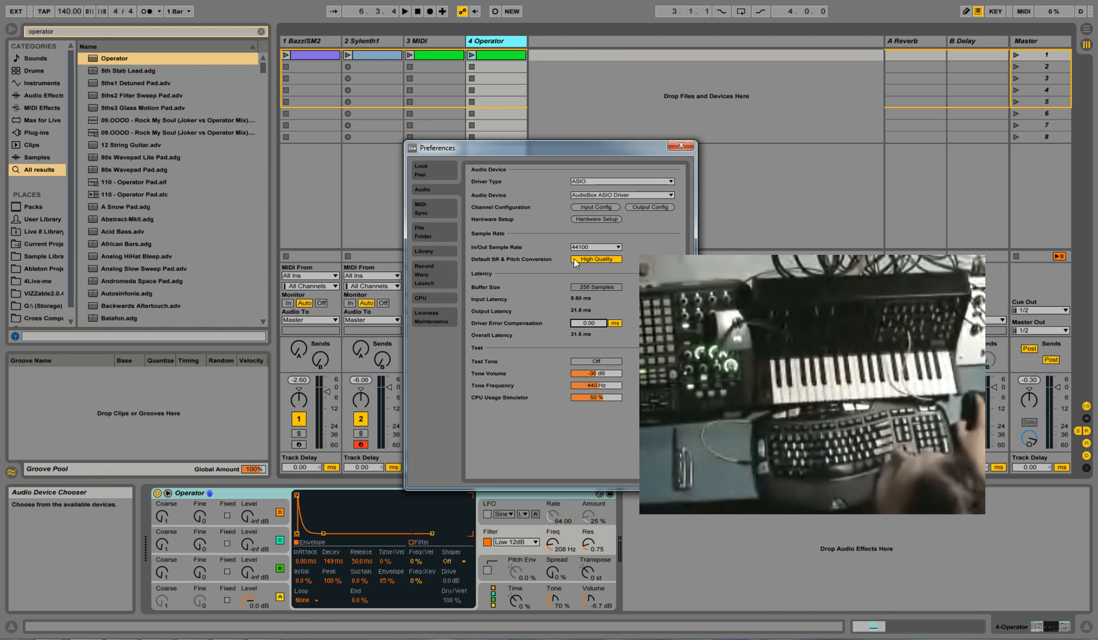
mouse_move(565, 335)
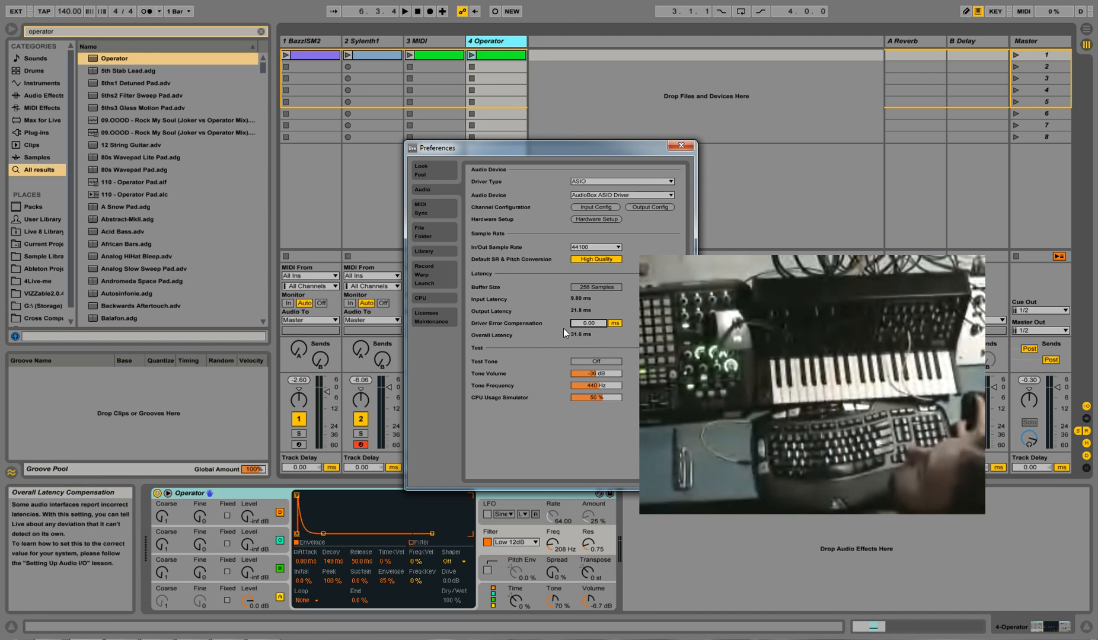
Close the audio Preferences window to return to Session View
left_click(679, 146)
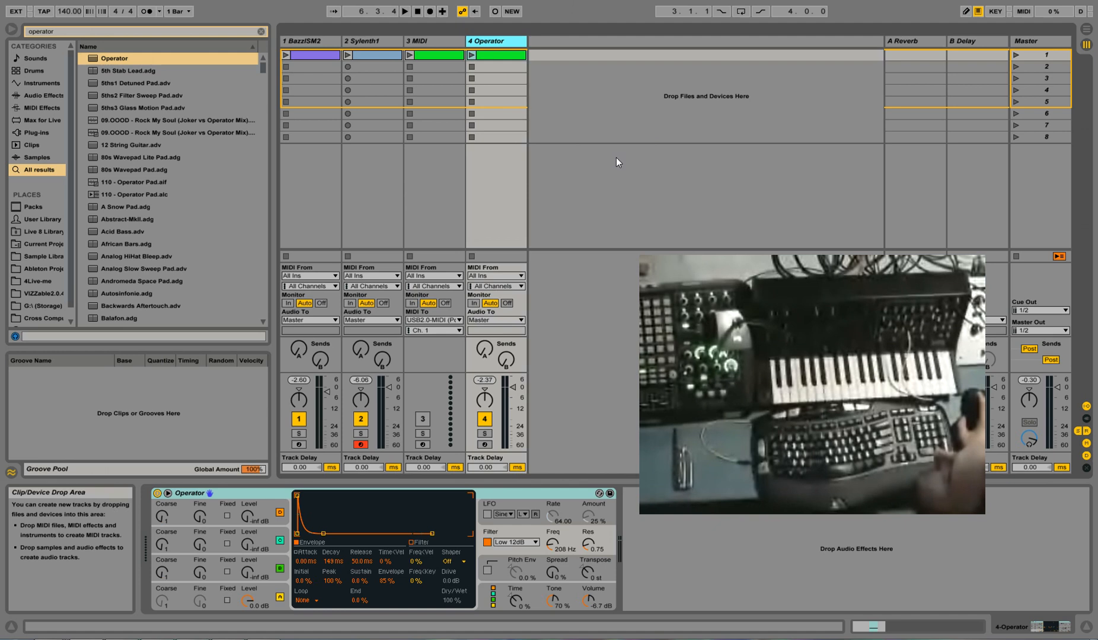
mouse_move(599, 161)
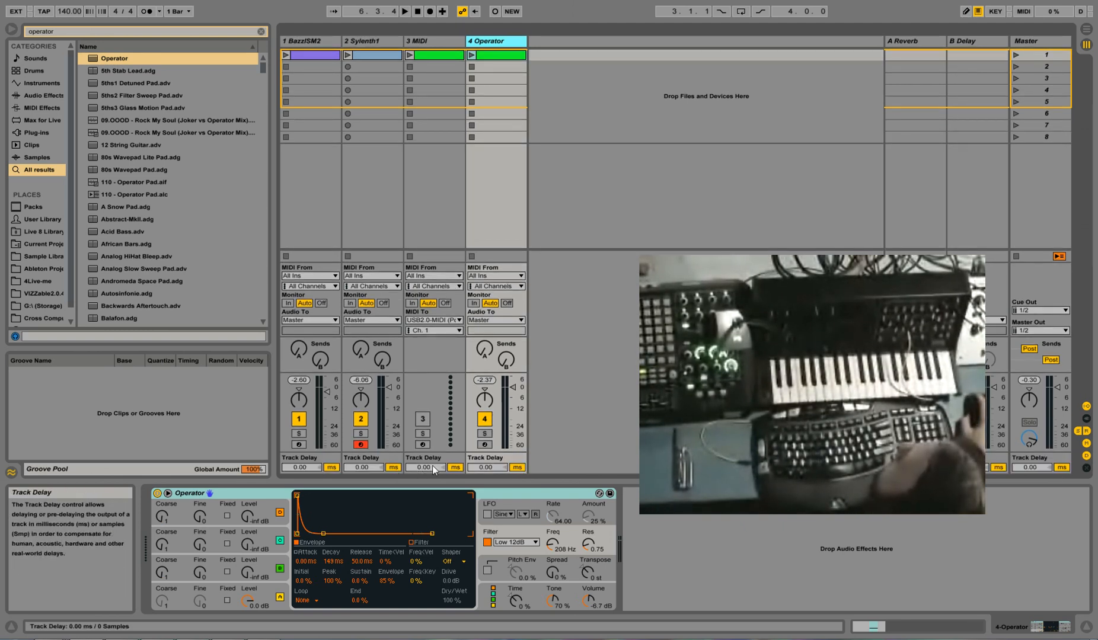
mouse_move(403, 137)
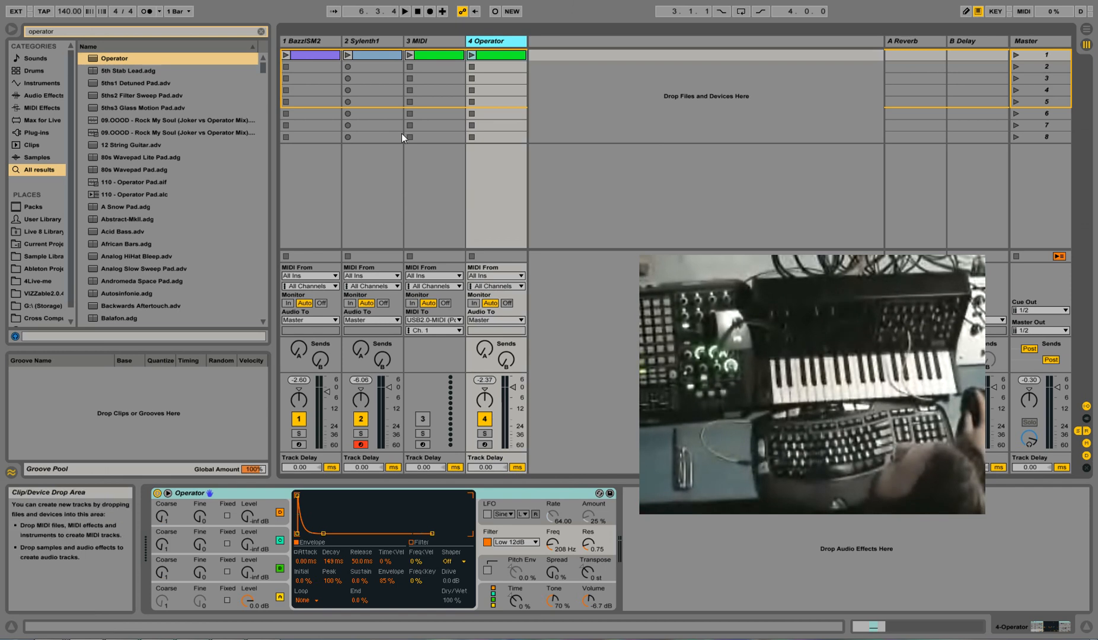
mouse_move(434, 42)
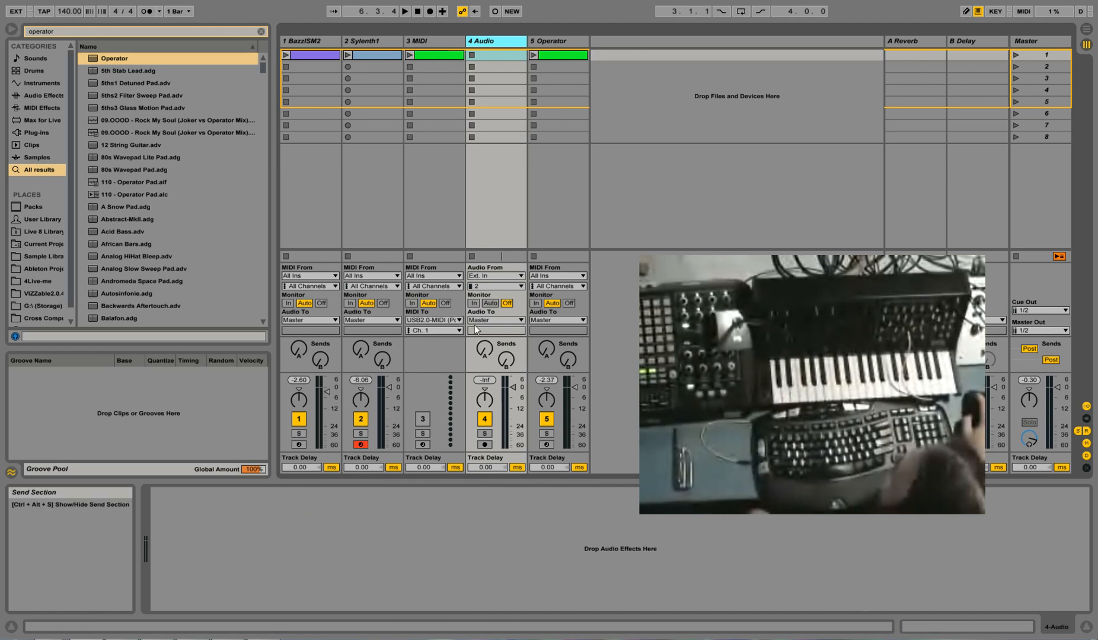
Add a 4 Audio track on Ext. In 1, armed, Monitor In, and select its Track Delay
left_click(473, 303)
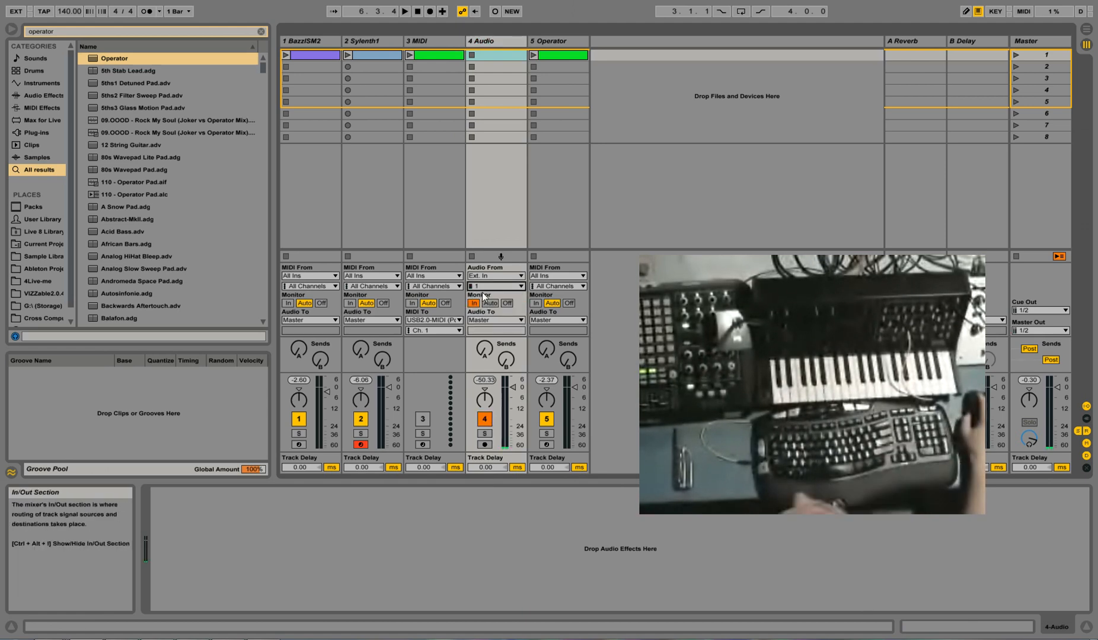
mouse_move(483, 467)
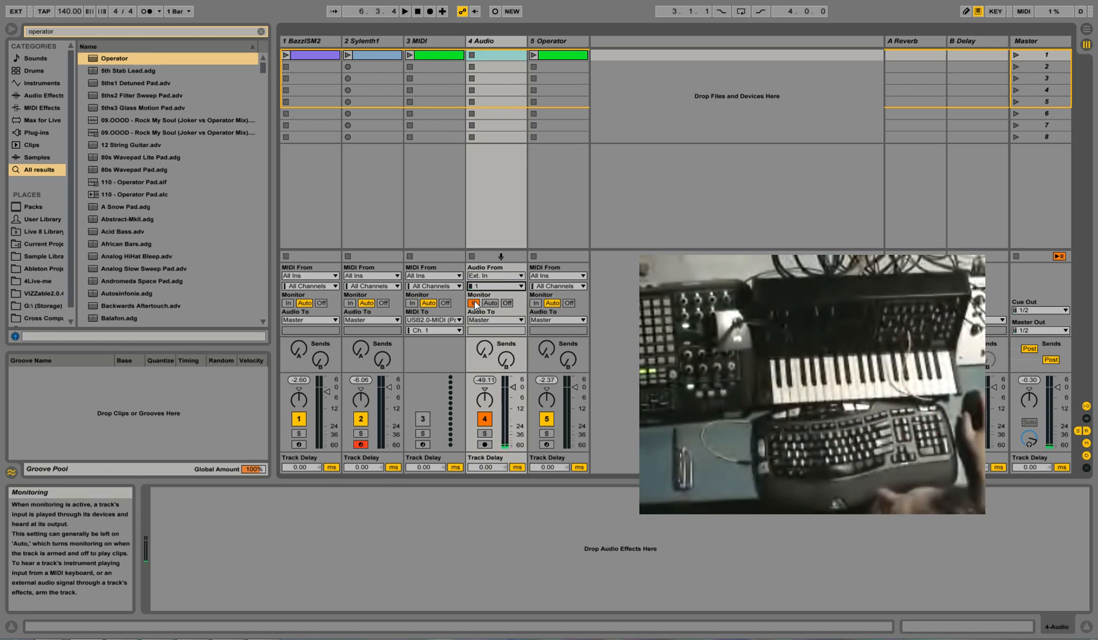
mouse_move(486, 468)
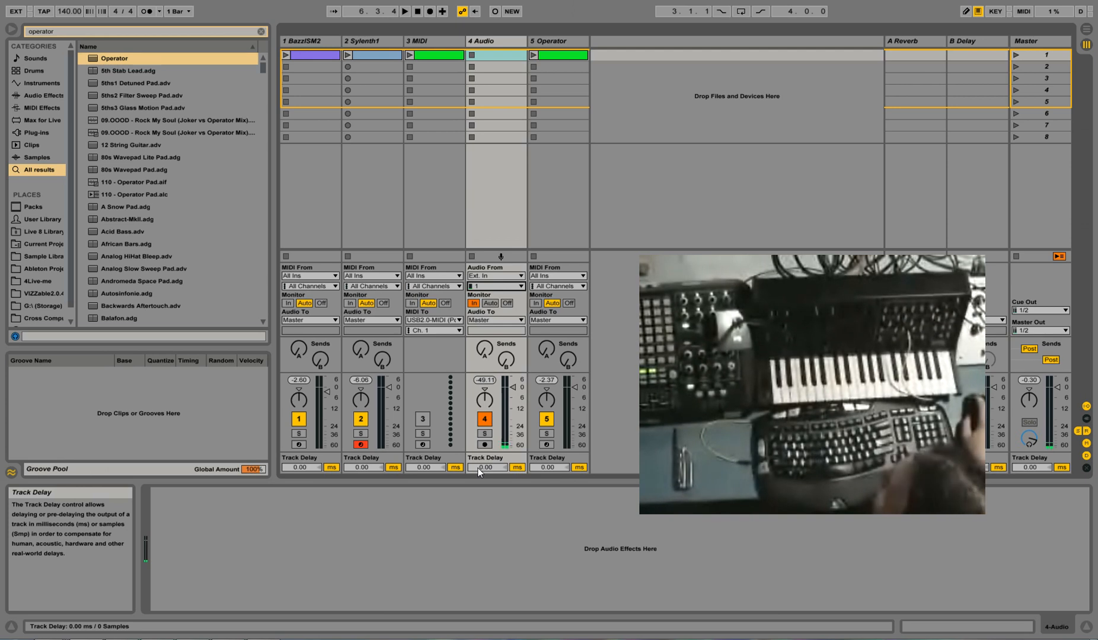
left_click(487, 468)
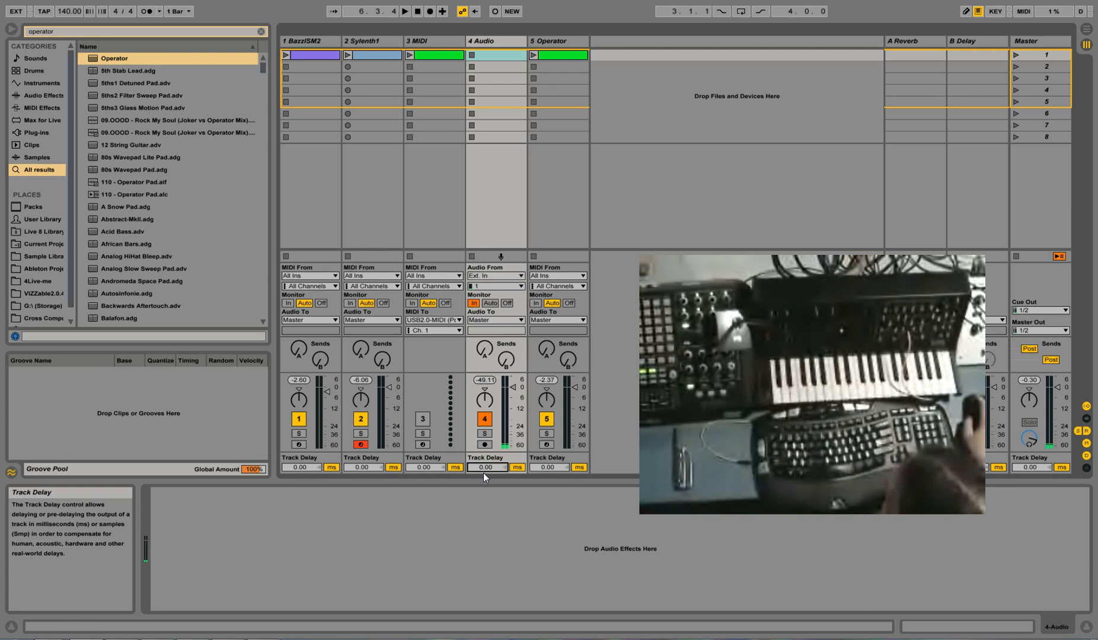
Edit the 4 Audio track's Track Delay field to enter 120 ms
left_click(483, 467)
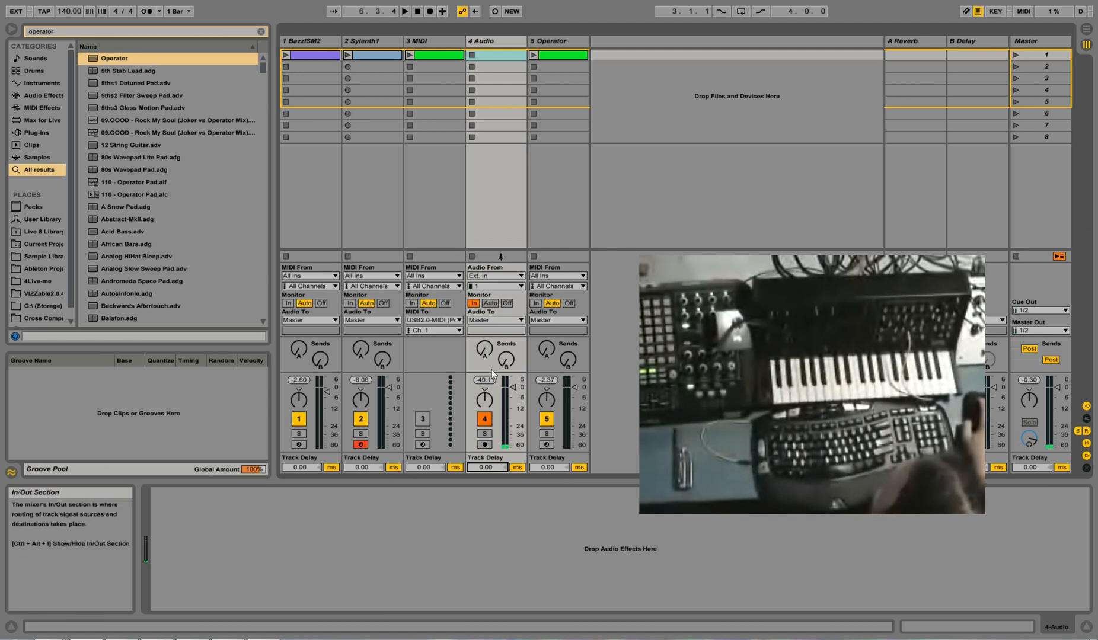
mouse_move(503, 357)
type("120")
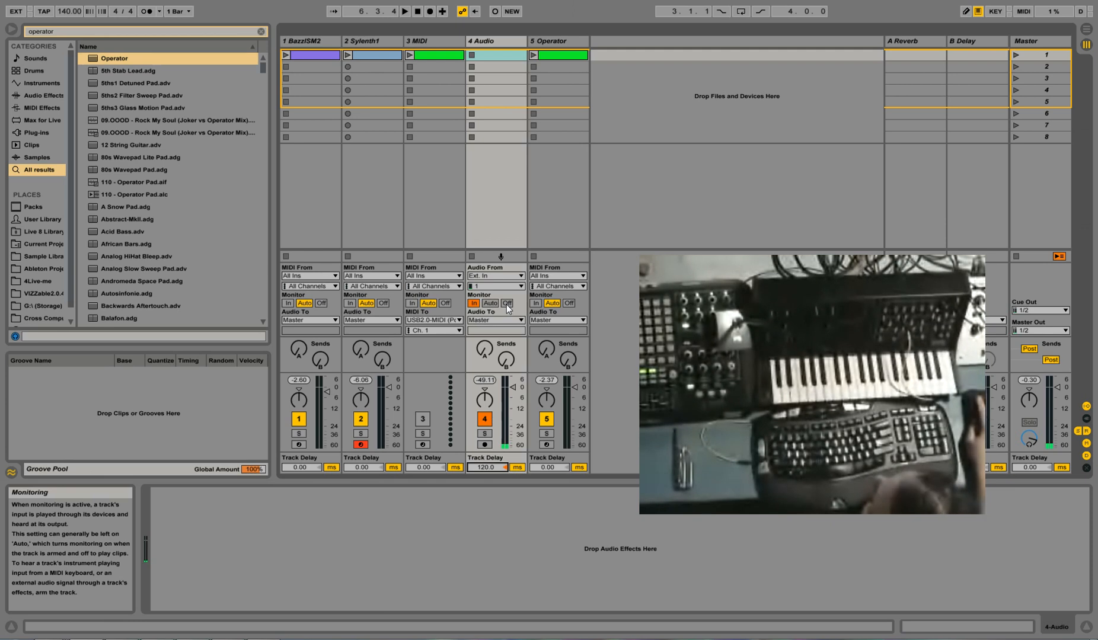
mouse_move(430, 468)
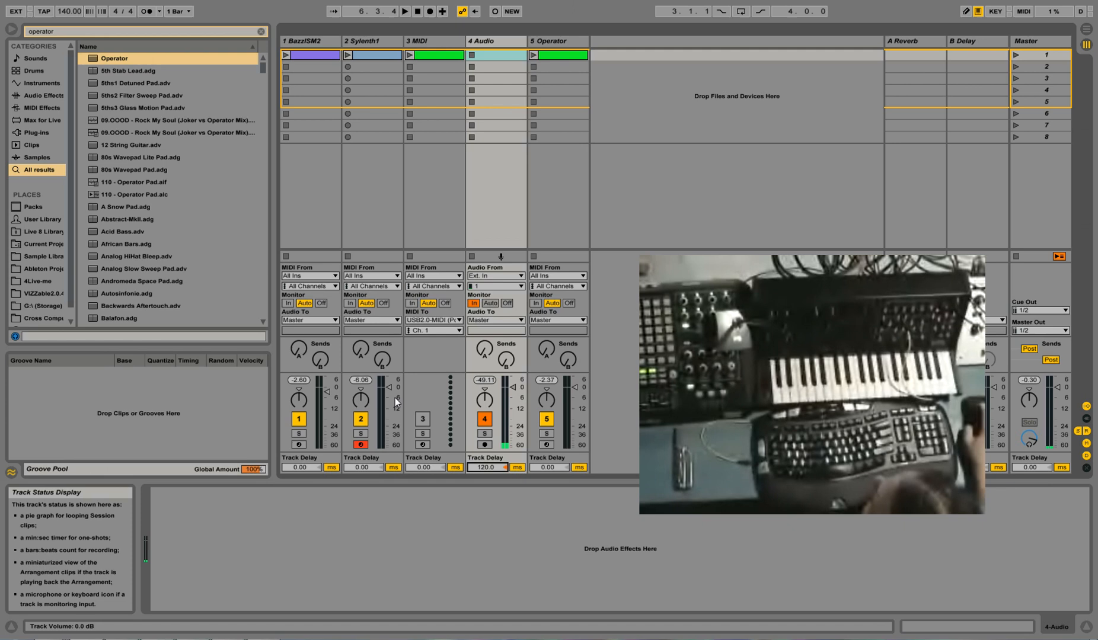
Reset 4 Audio's Track Delay to 0.00 ms, set Monitor Off, and disarm it
left_click(423, 467)
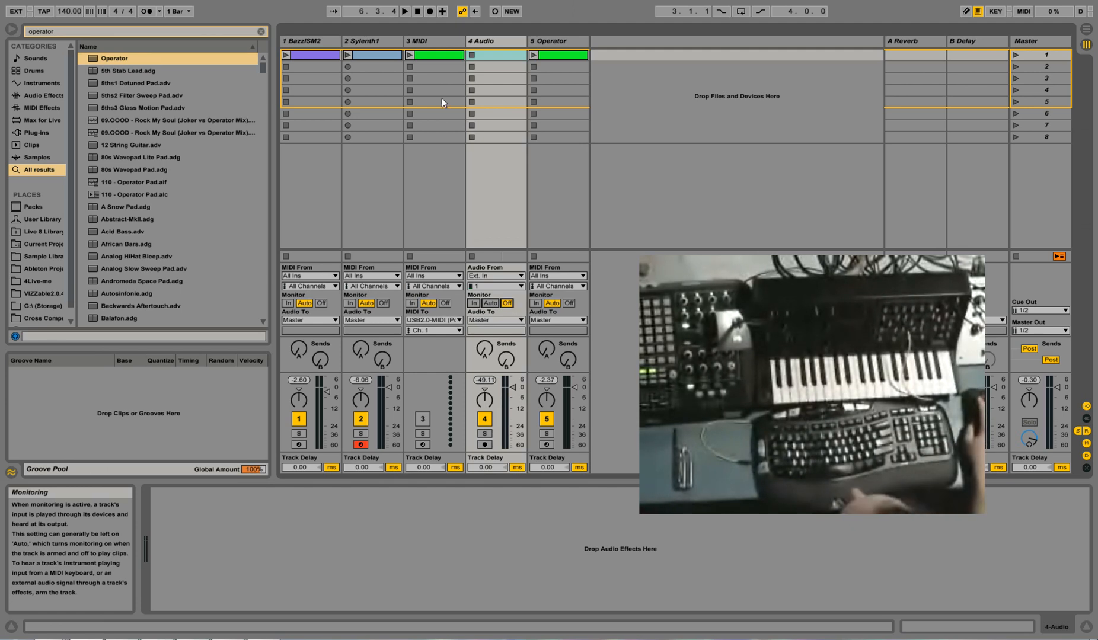
mouse_move(422, 468)
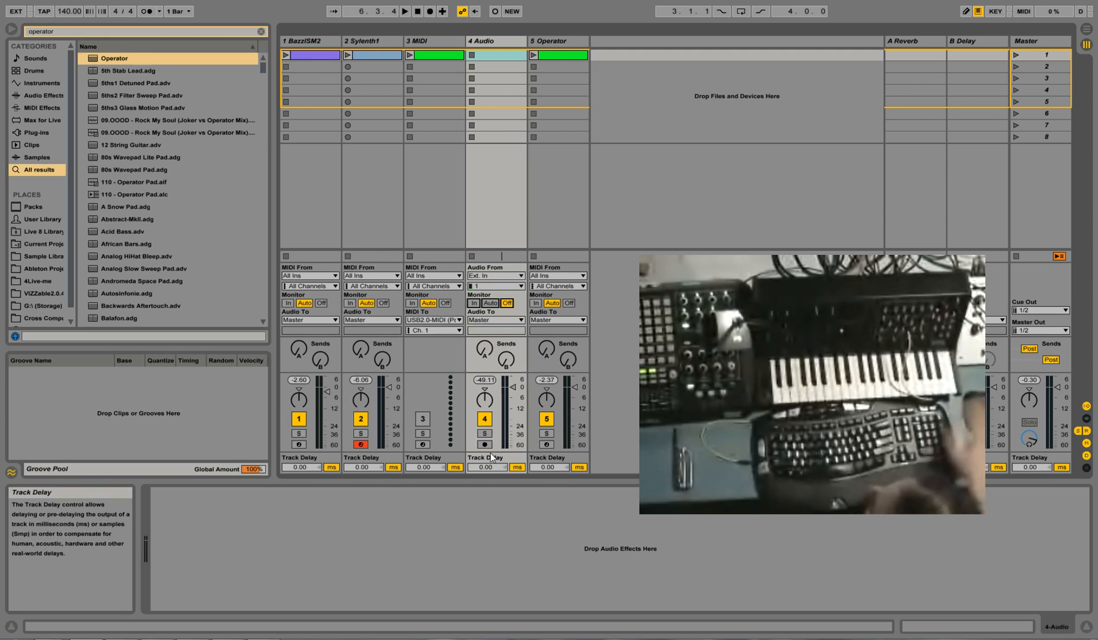
mouse_move(483, 456)
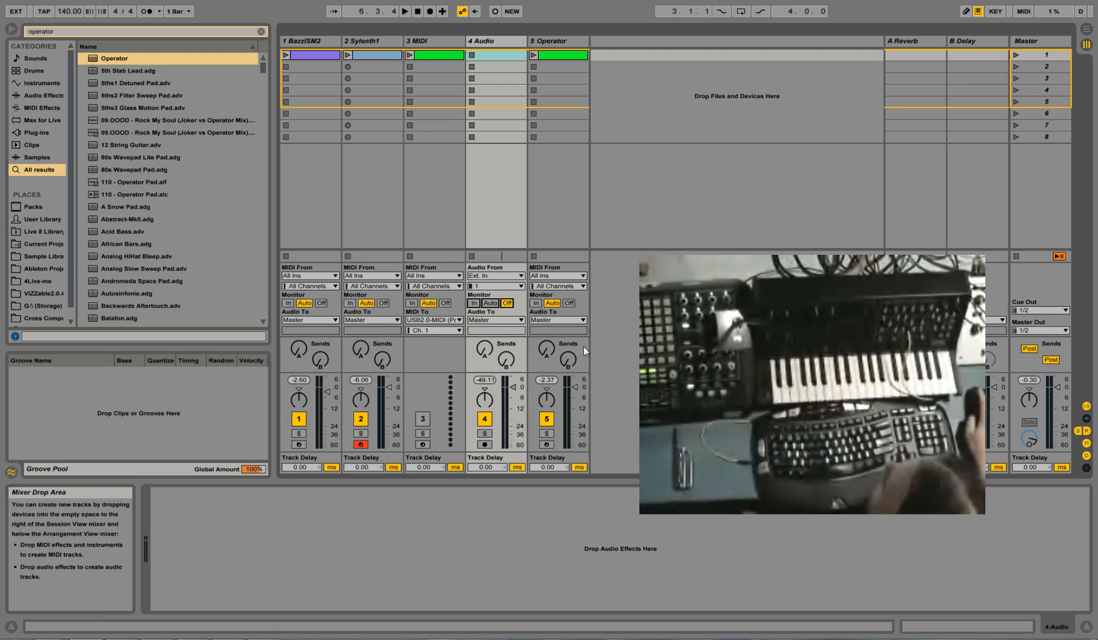
mouse_move(333, 69)
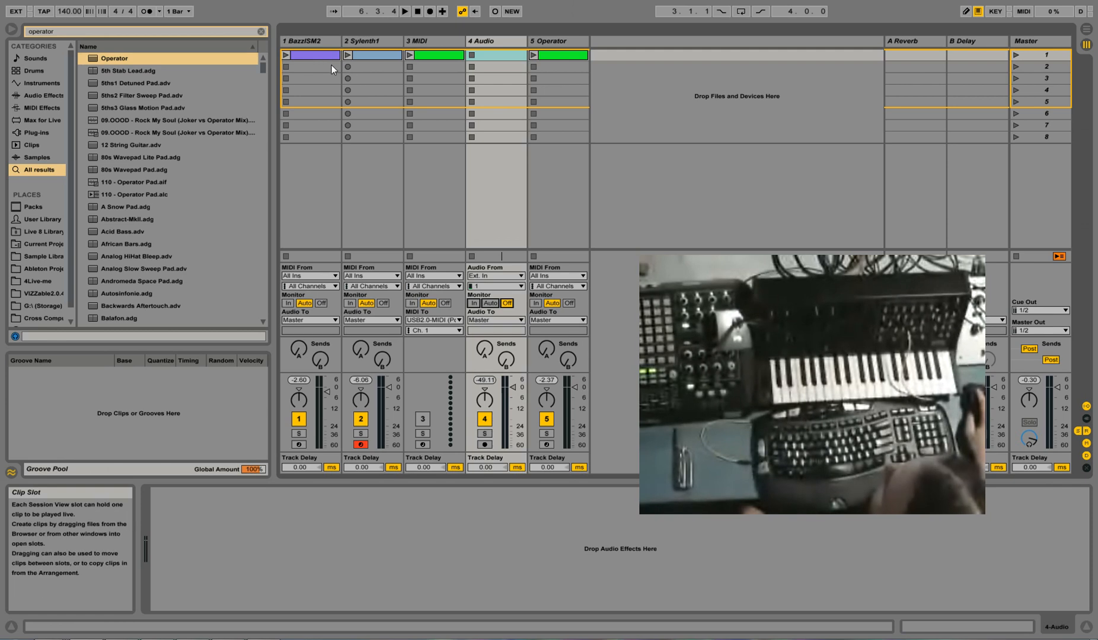
mouse_move(345, 55)
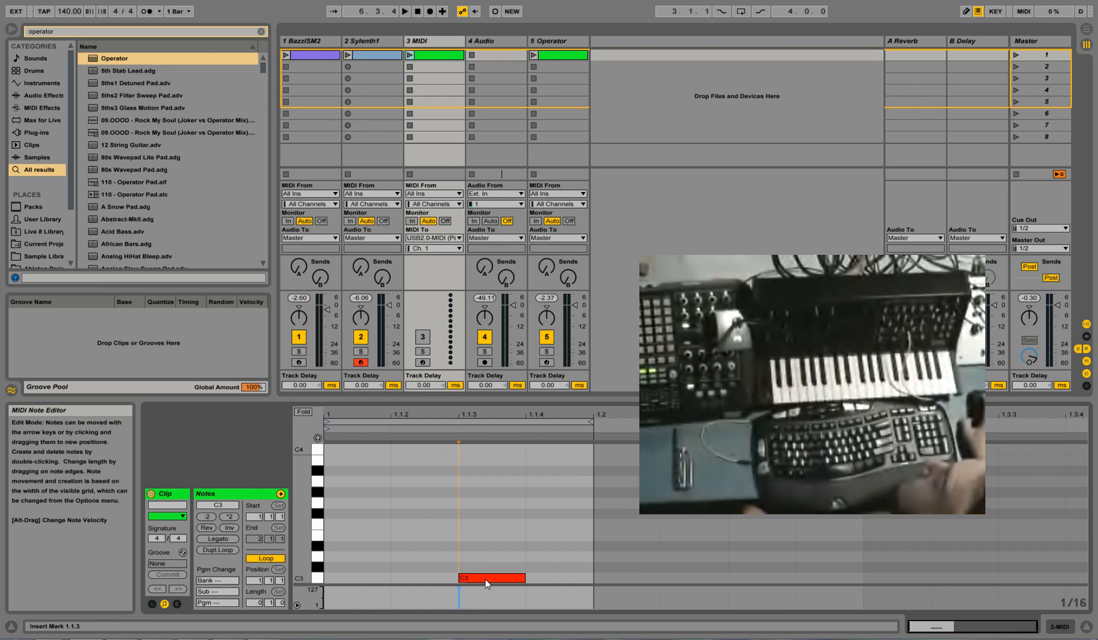
mouse_move(396, 159)
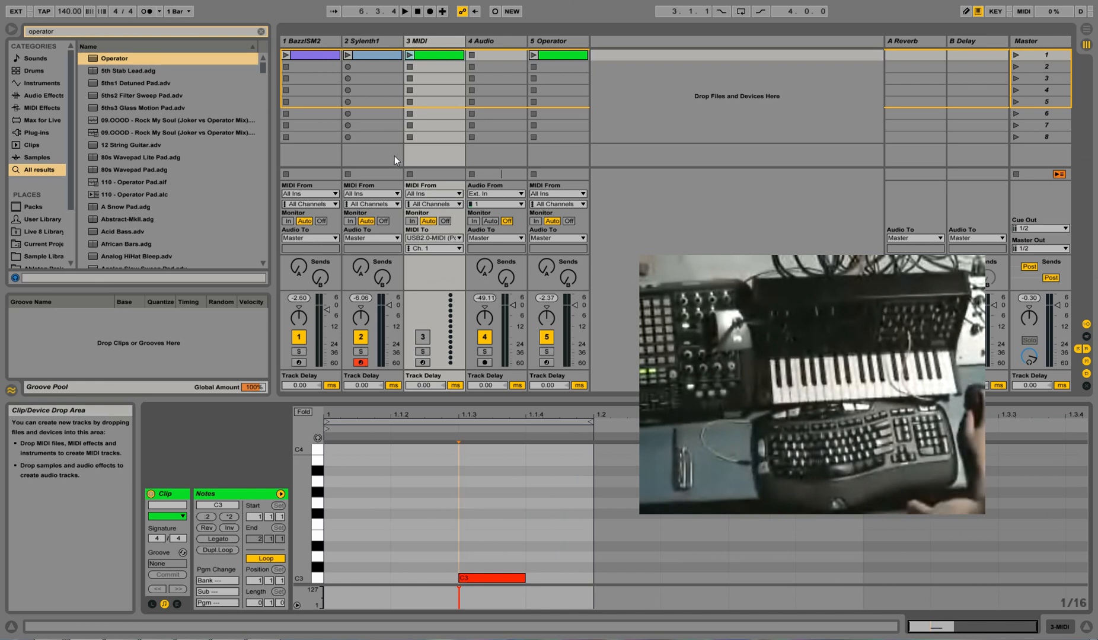
mouse_move(377, 194)
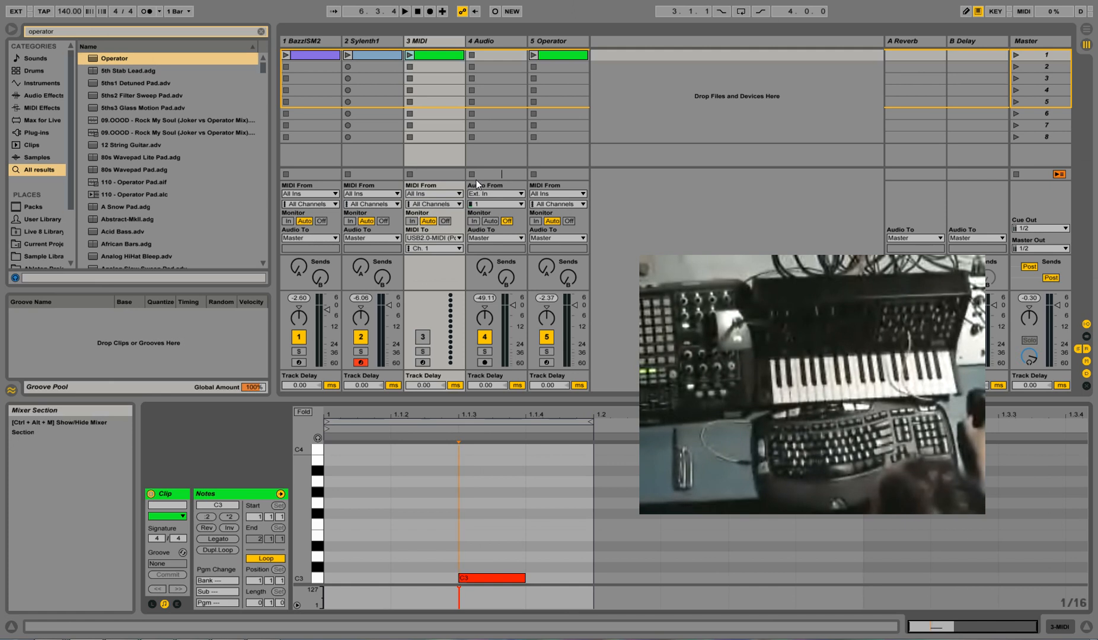
mouse_move(500, 518)
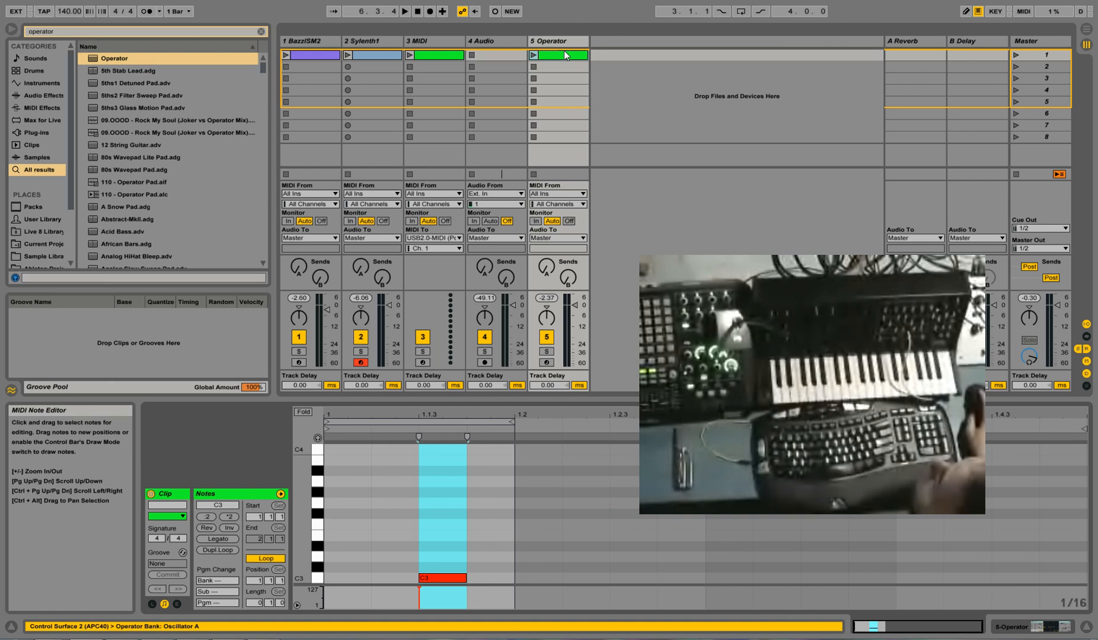
mouse_move(560, 41)
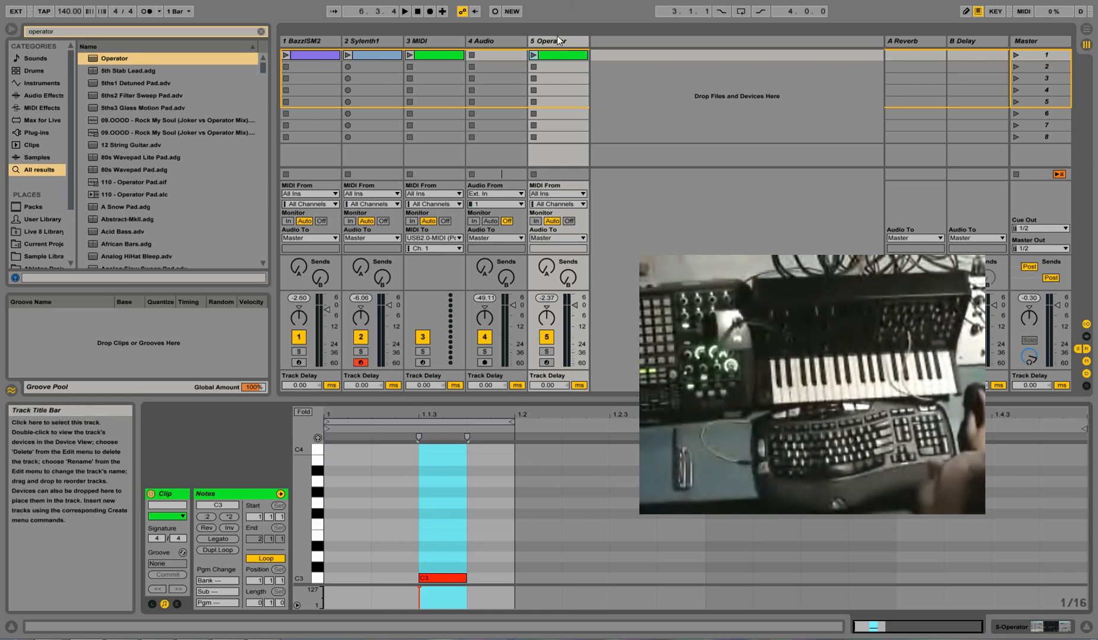
Select the Operator track's title bar and freeze the track
left_click(558, 41)
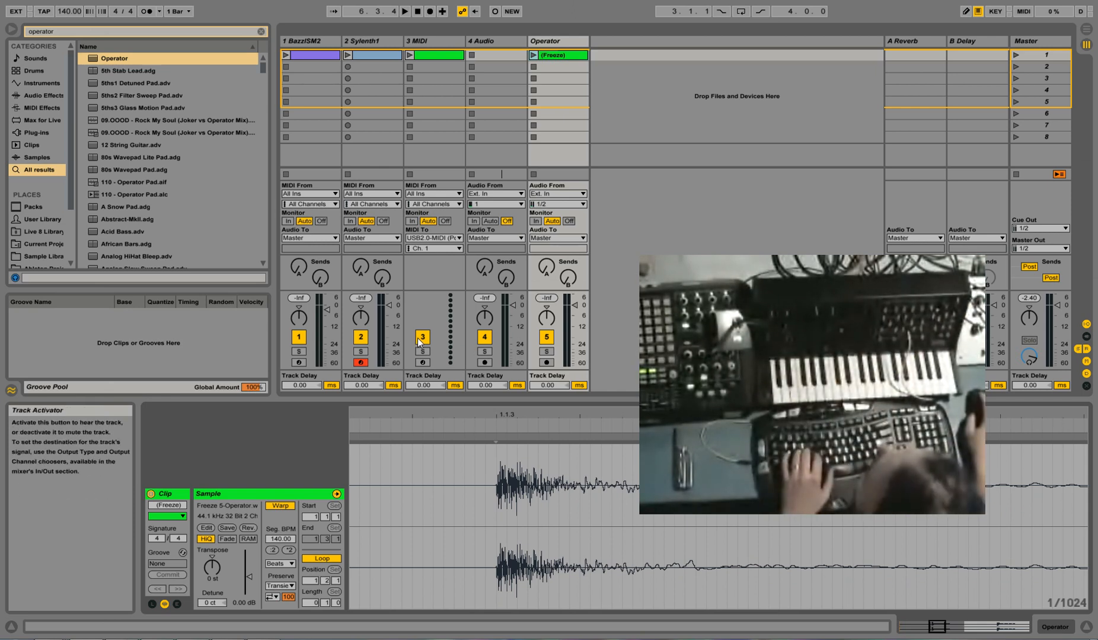
Mute the MIDI track and start recording a clip on the 4 Audio track
left_click(422, 337)
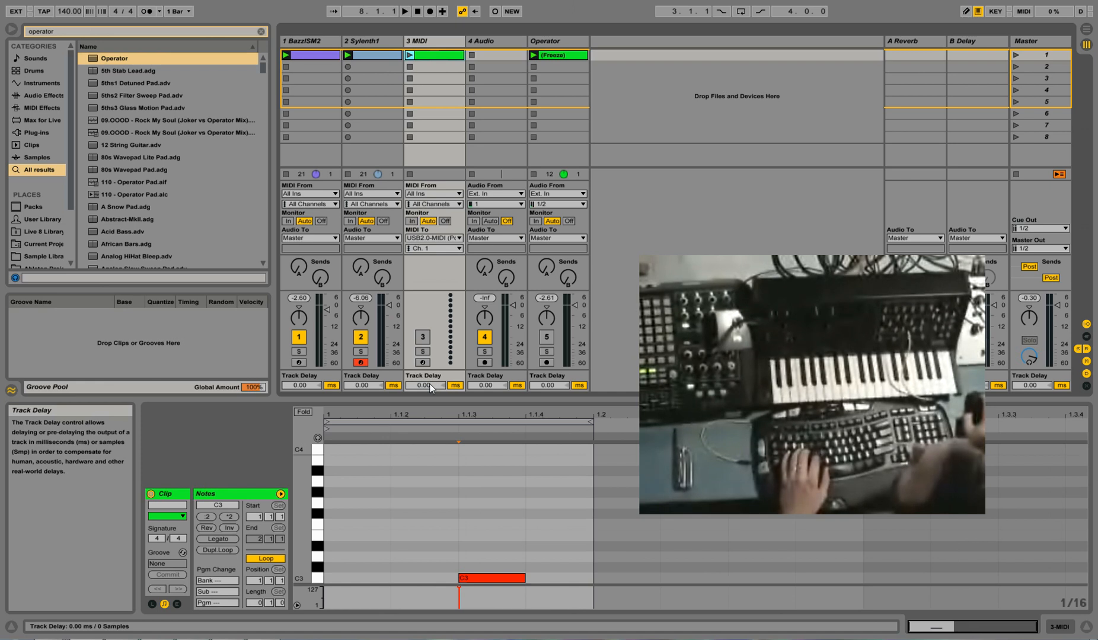
mouse_move(482, 84)
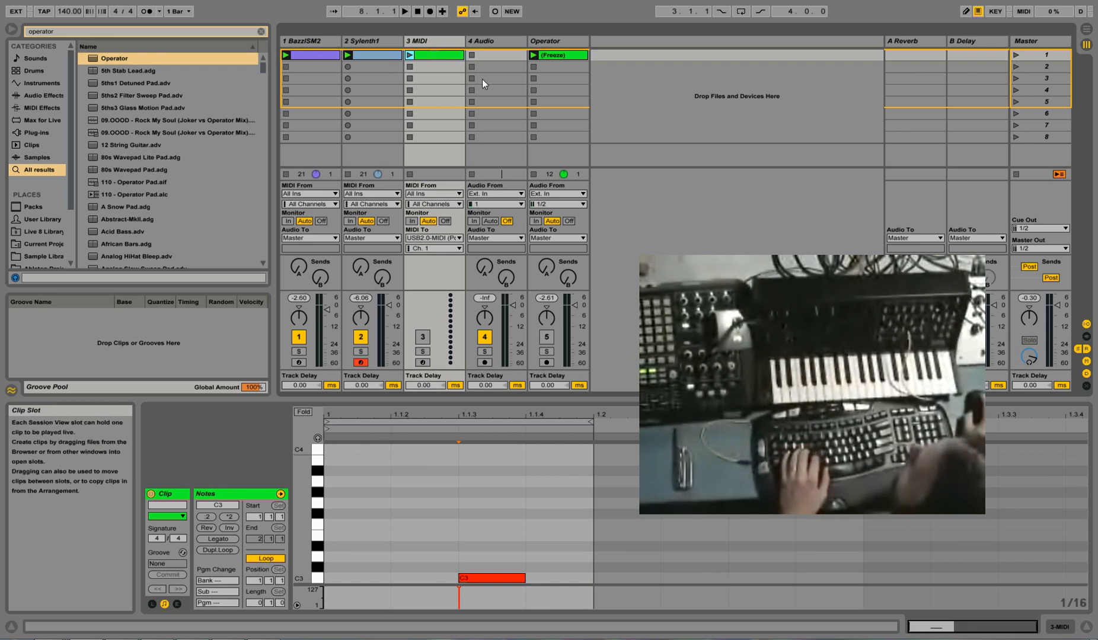
mouse_move(422, 386)
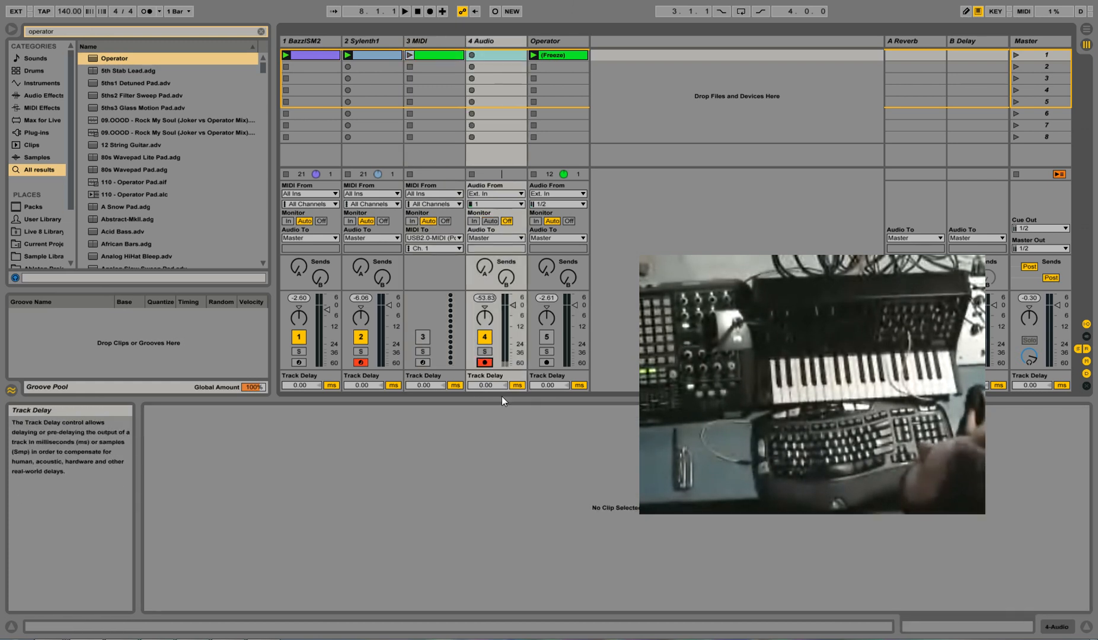
left_click(471, 55)
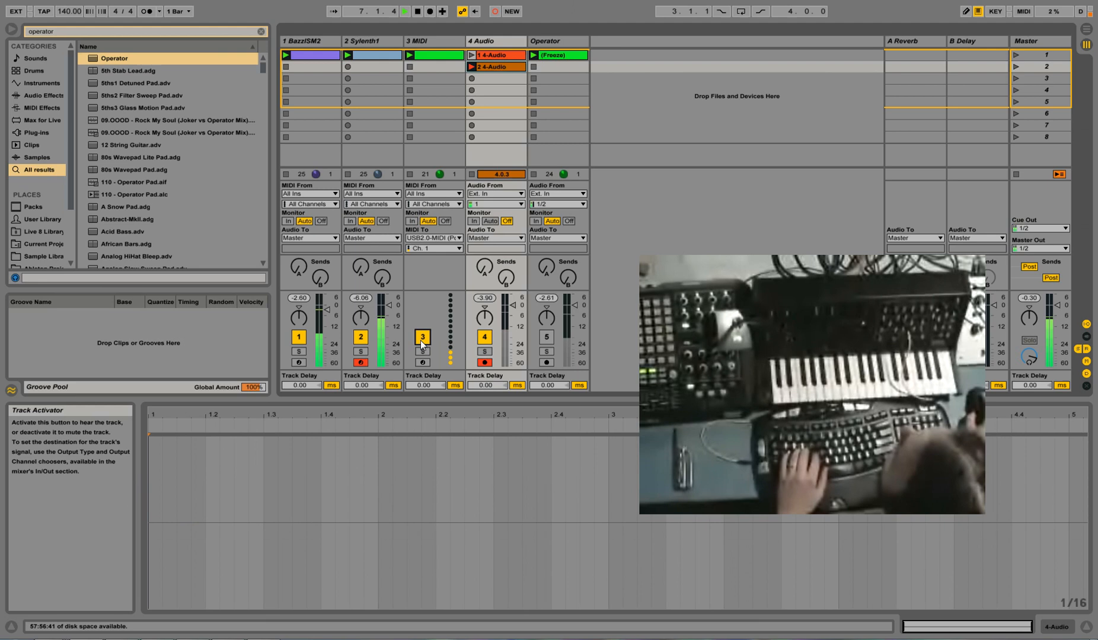
Record a third hi-hat clip, reactivate the MIDI track, and reopen audio Preferences
left_click(472, 79)
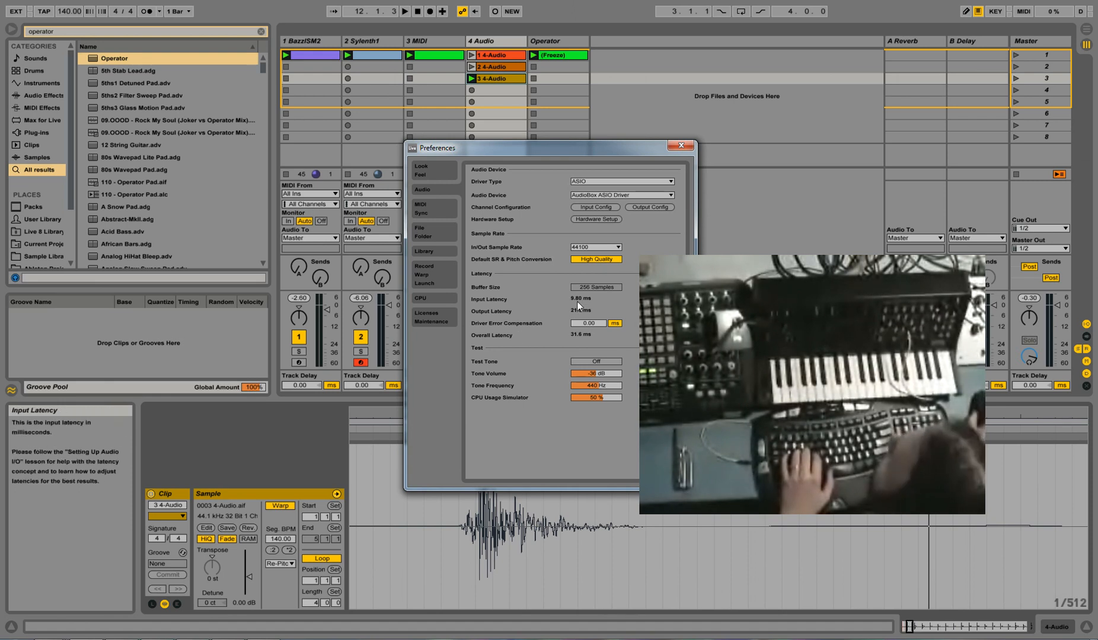
mouse_move(591, 339)
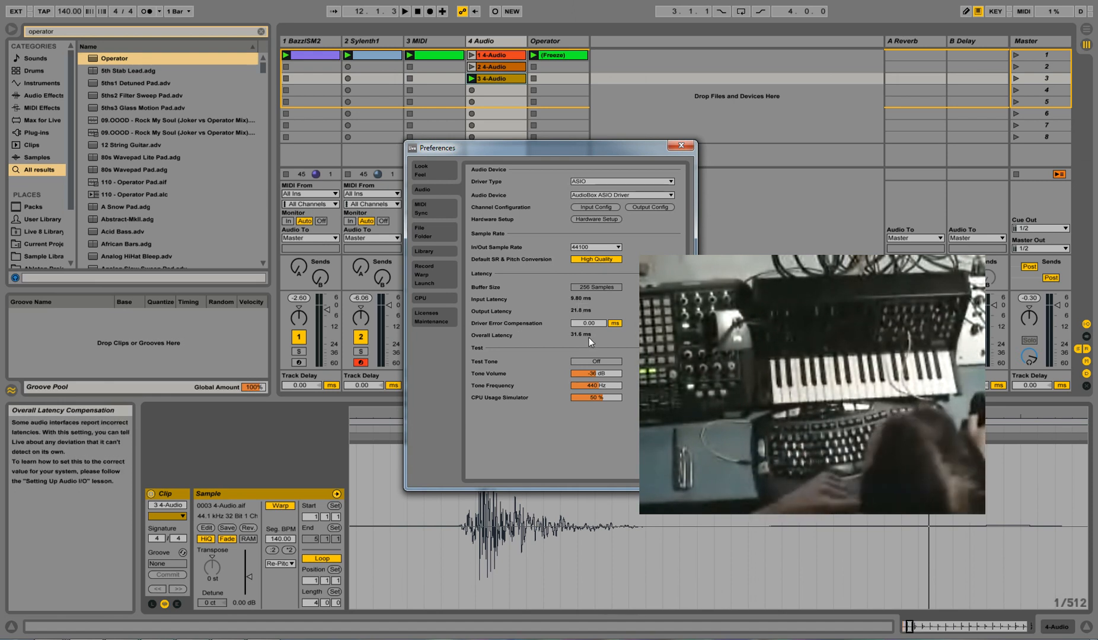
Close Preferences, set MIDI Track Delay to -31.60 ms, and record a fourth clip
left_click(679, 146)
type("-31")
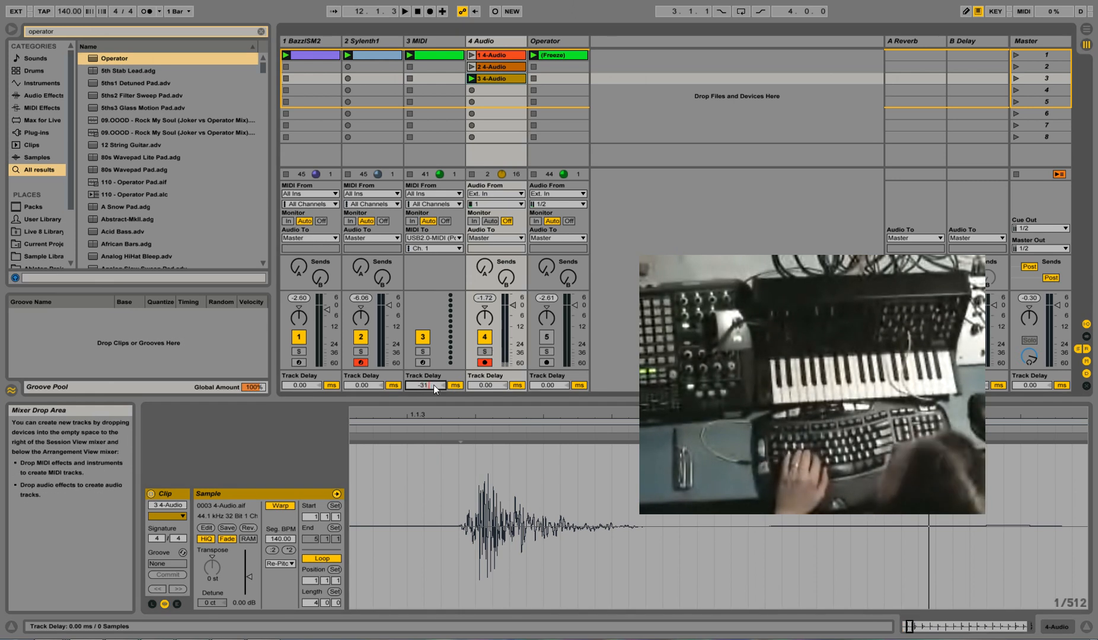
left_click(471, 102)
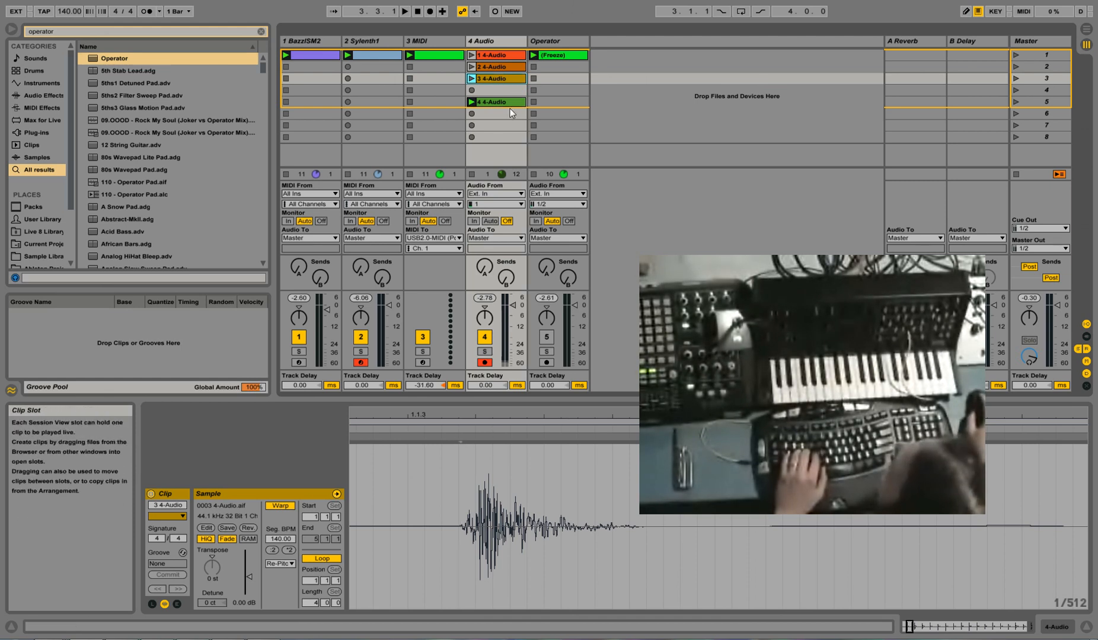
Check latency, set the MIDI Track Delay to about -21 ms, and record a fifth clip
left_click(495, 102)
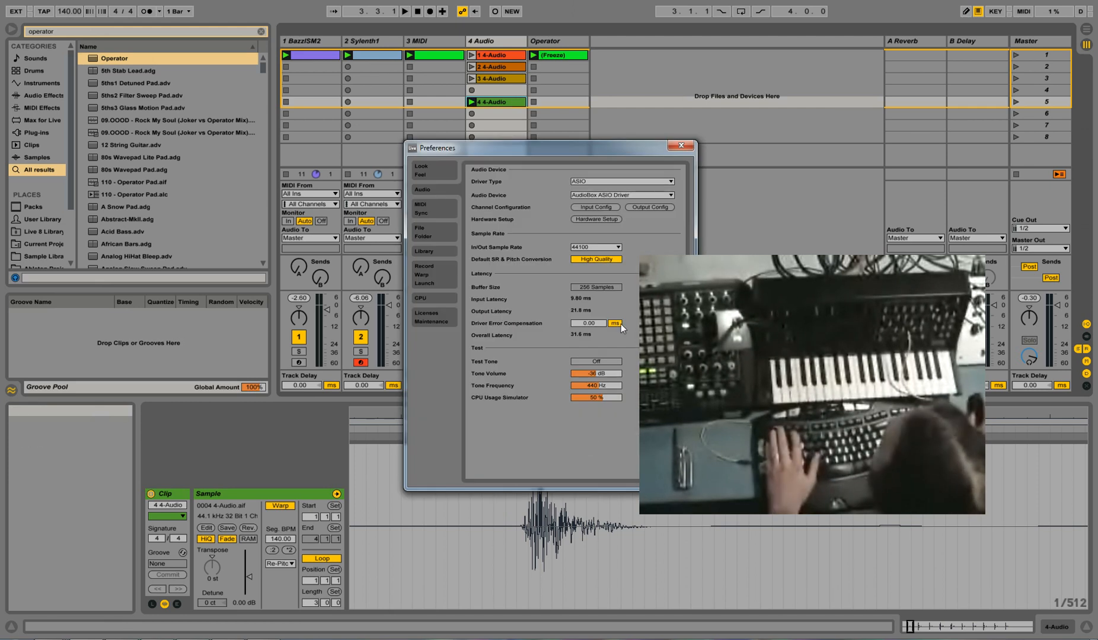
mouse_move(592, 313)
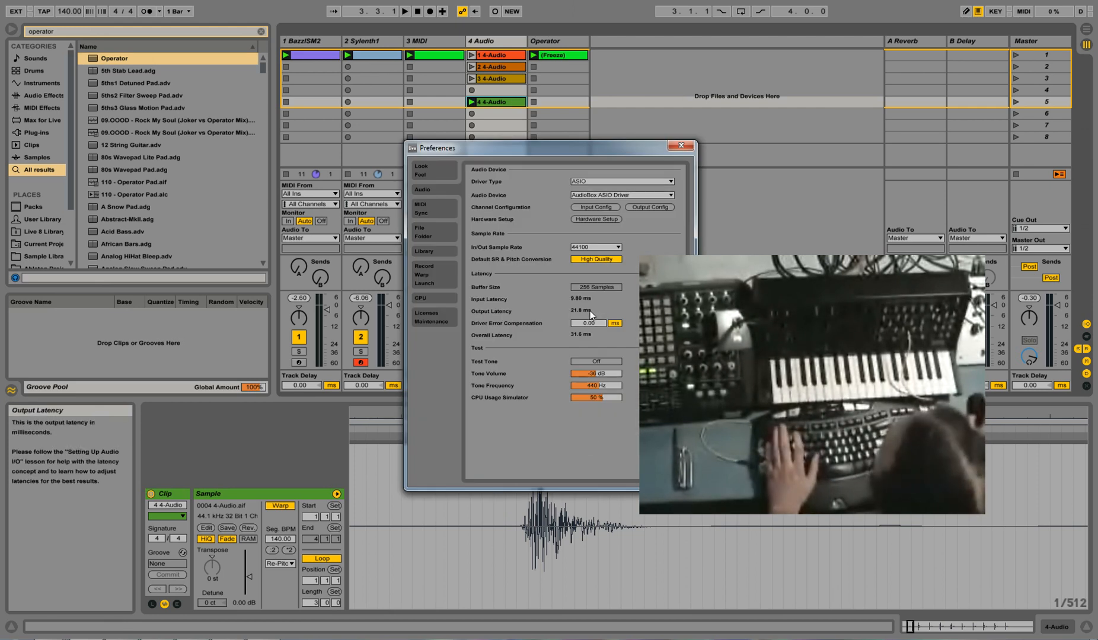
left_click(677, 145)
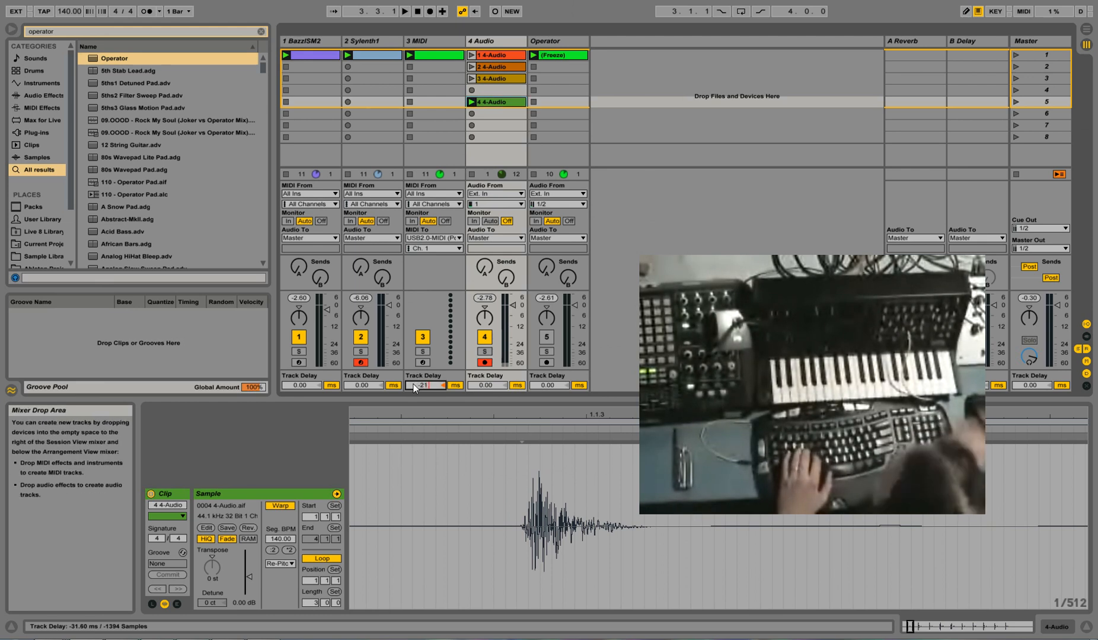
left_click(403, 11)
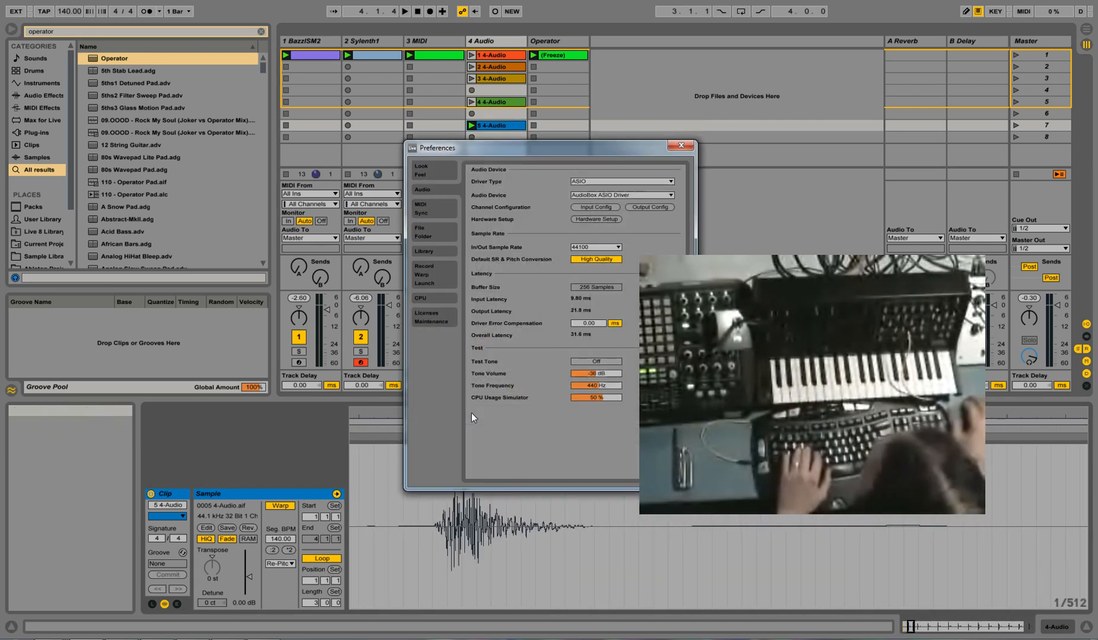
mouse_move(580, 312)
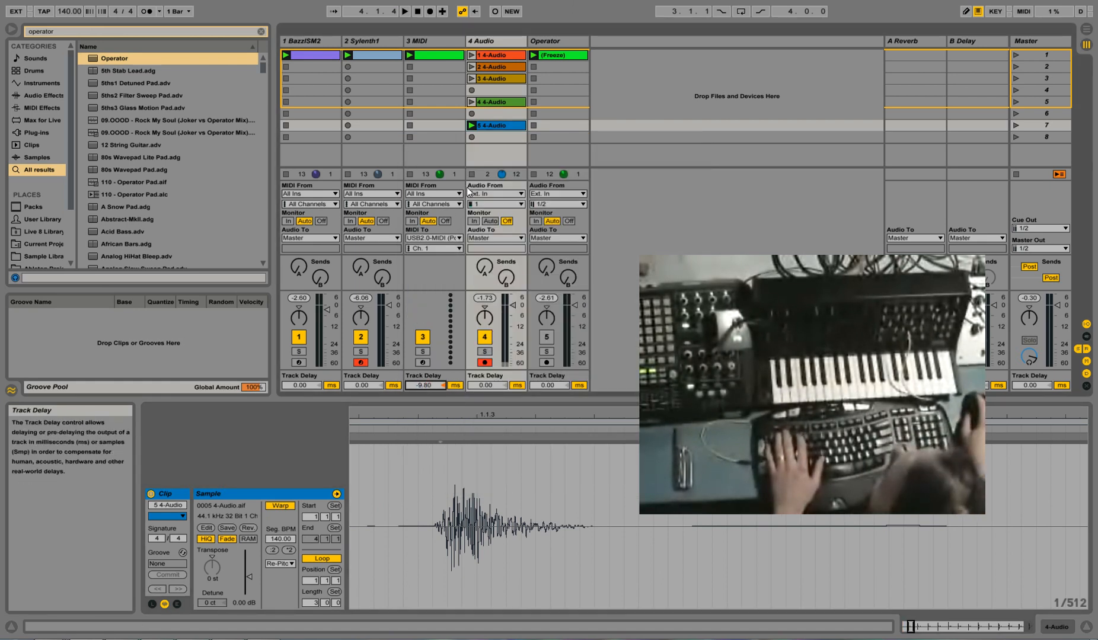
Set MIDI Track Delay to -9.80 ms, record a sixth clip, and reopen latency Preferences
left_click(471, 125)
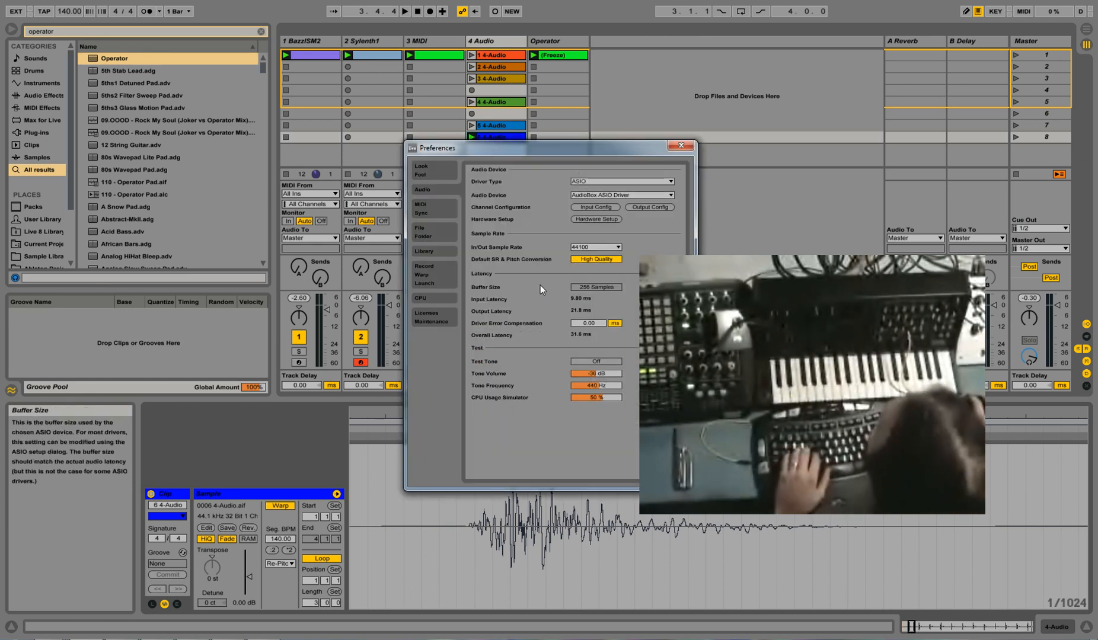
mouse_move(580, 311)
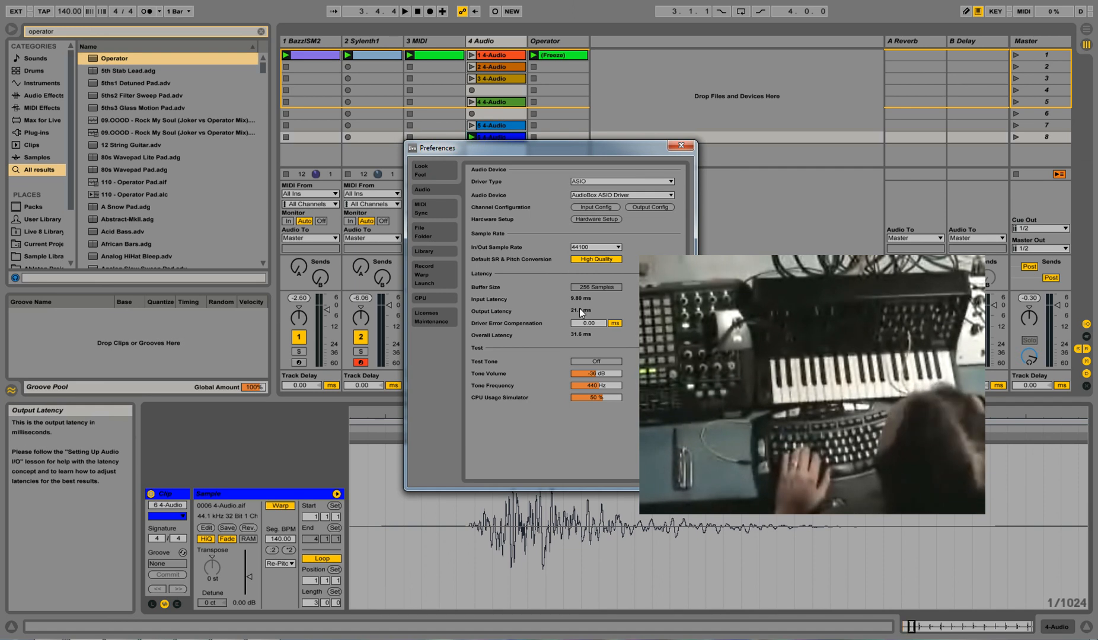
mouse_move(657, 195)
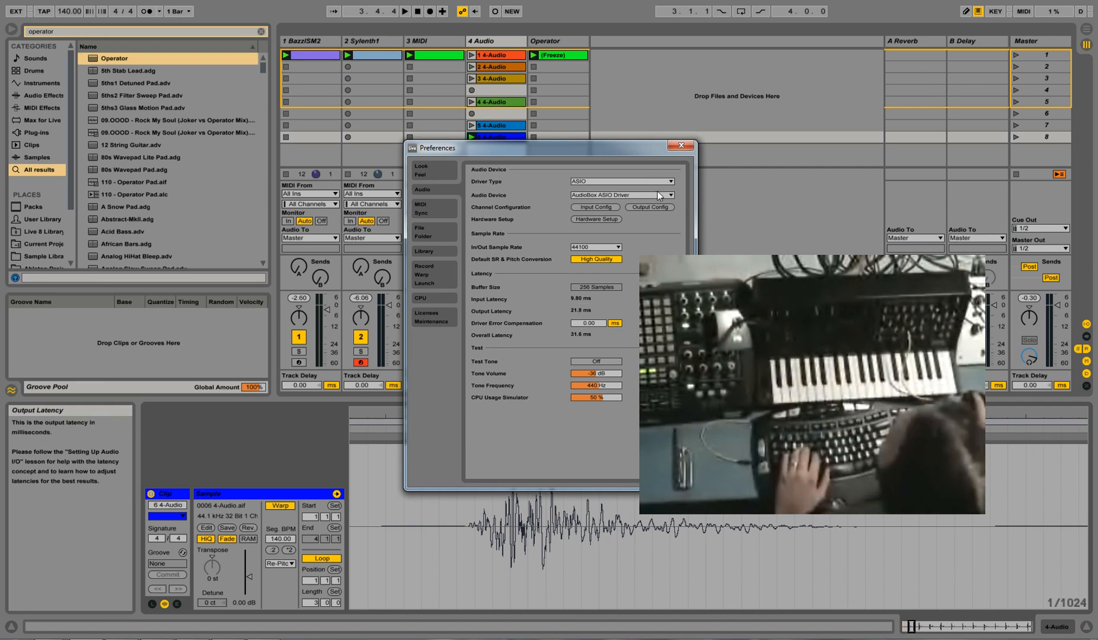
Close Preferences, record a hi-hat clip in slot 8 of 4 Audio, and view the new clip
left_click(679, 146)
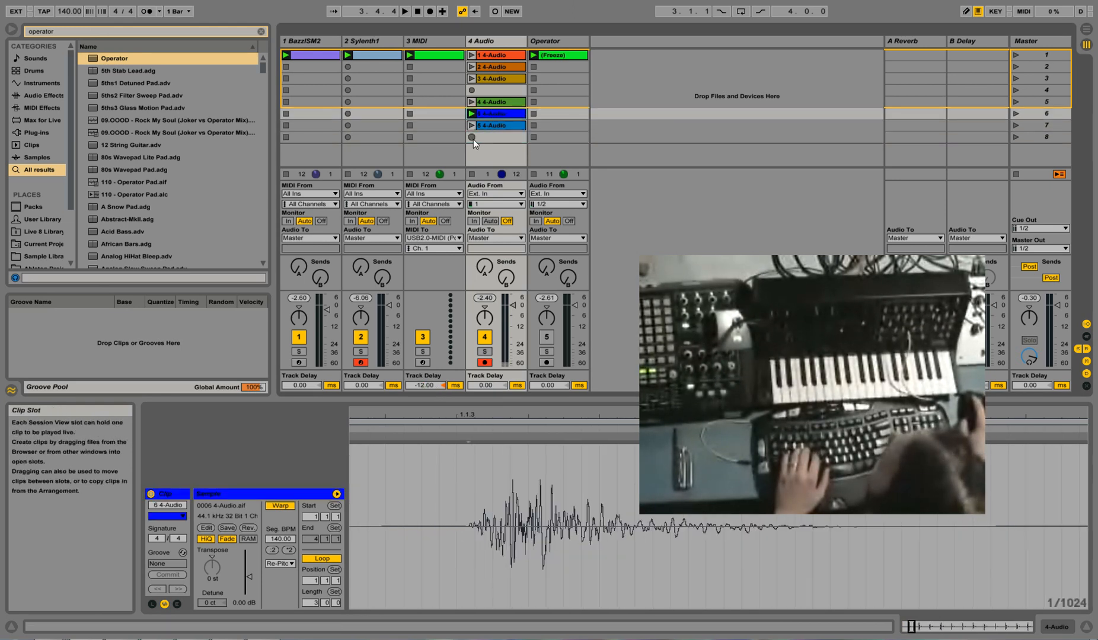
left_click(470, 136)
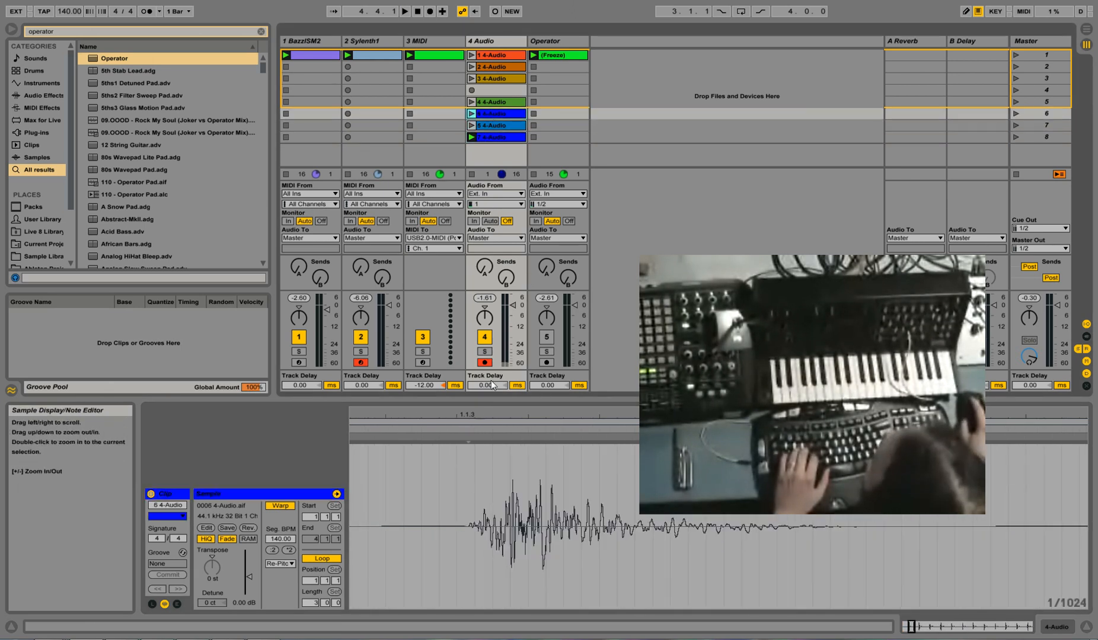
left_click(496, 138)
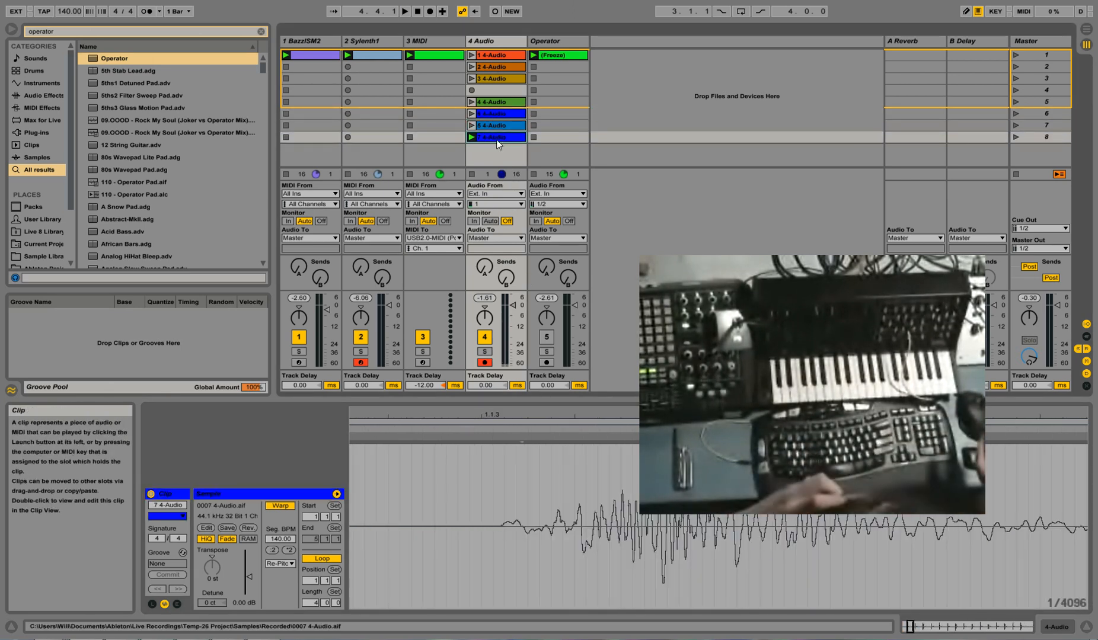